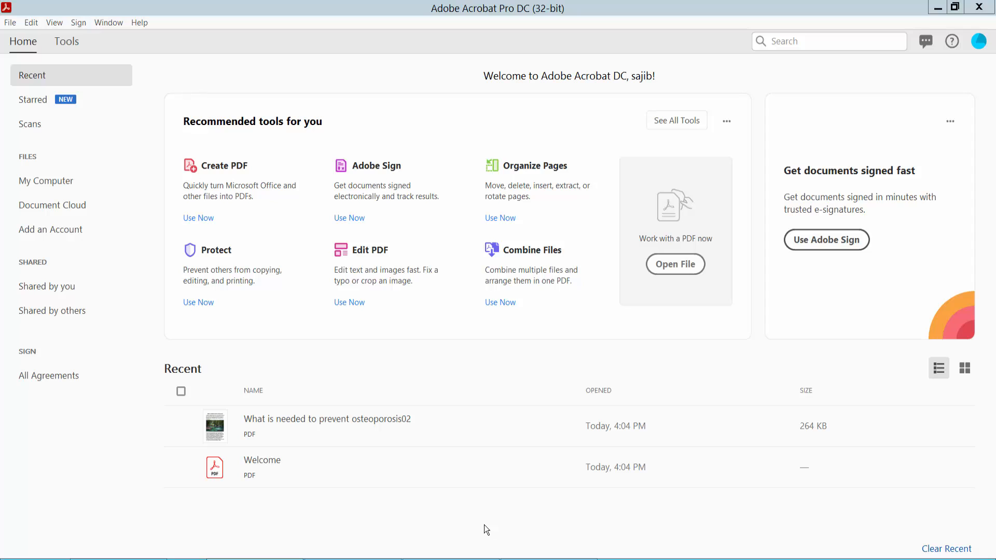
mouse_move(567, 230)
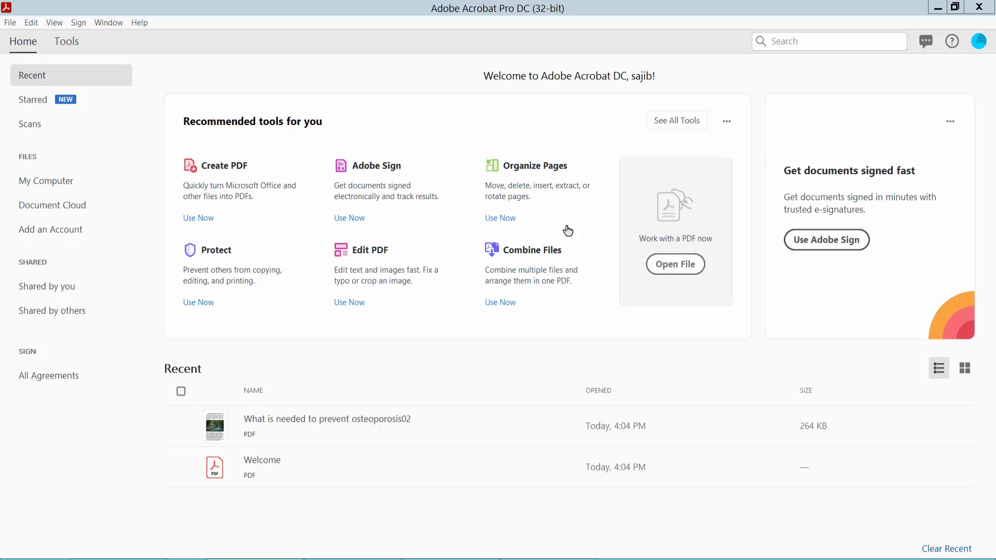
mouse_move(499, 114)
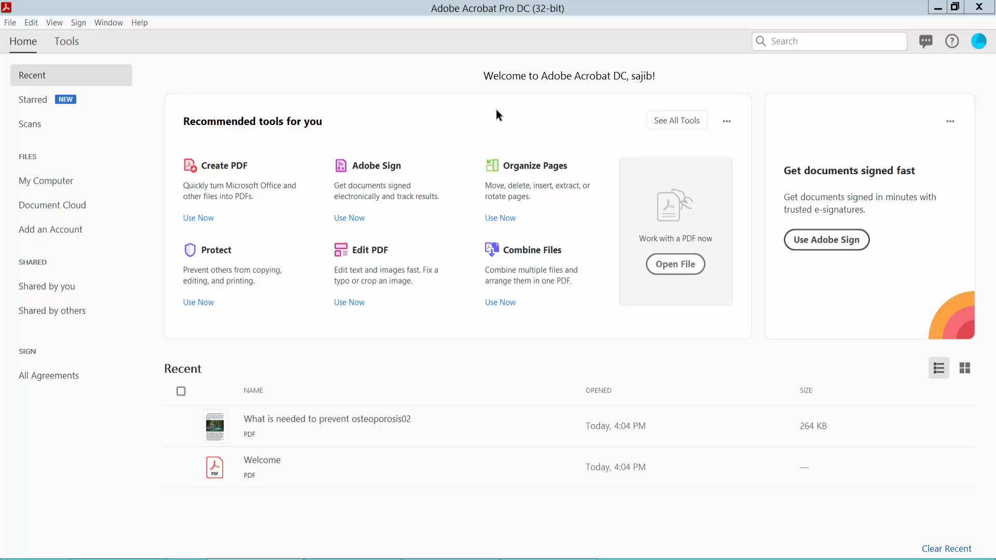
mouse_move(337, 114)
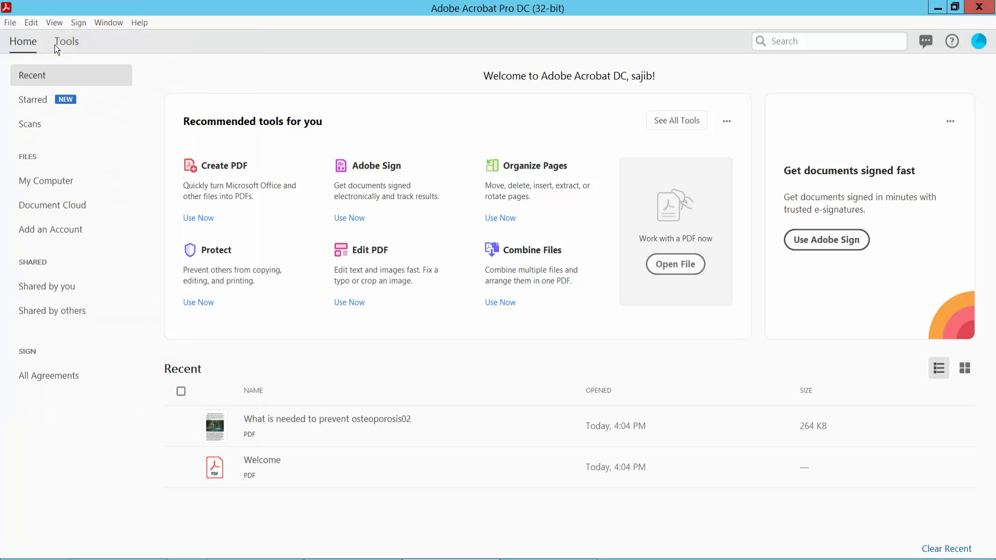
Step: Browse the Desktop and select the 'What is needed to prevent osteoporosis02' PDF
left_click(675, 265)
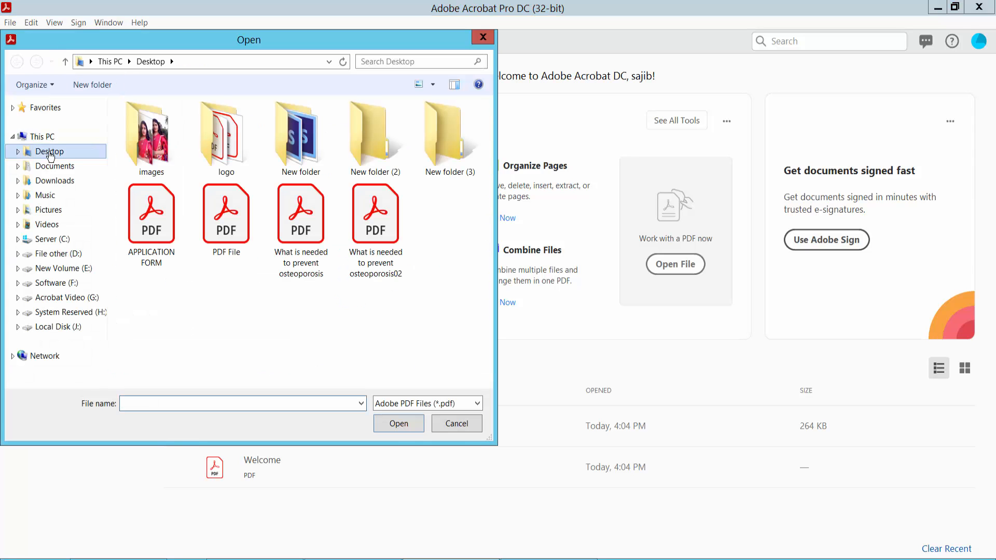
left_click(376, 213)
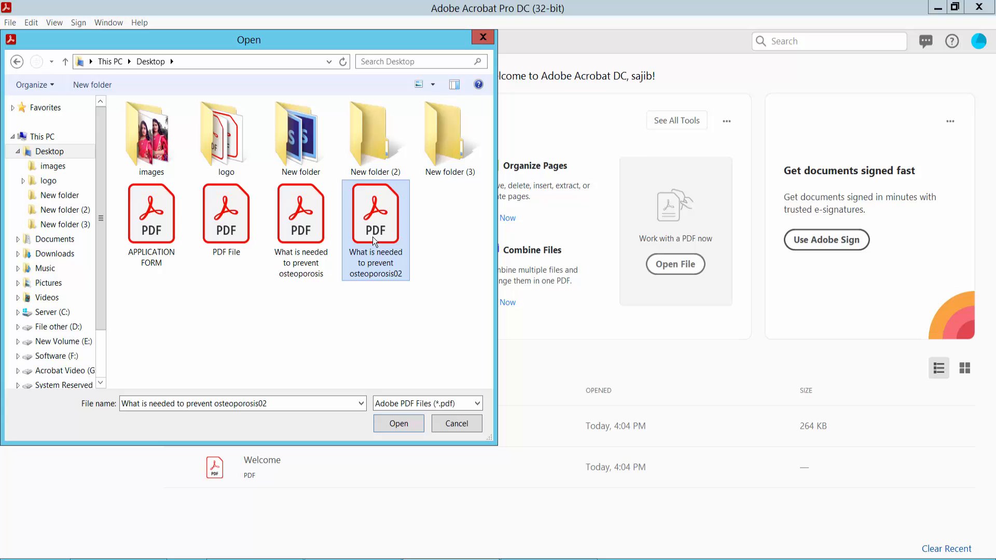
Step: Open the selected osteoporosis02 PDF and view its first page
left_click(398, 423)
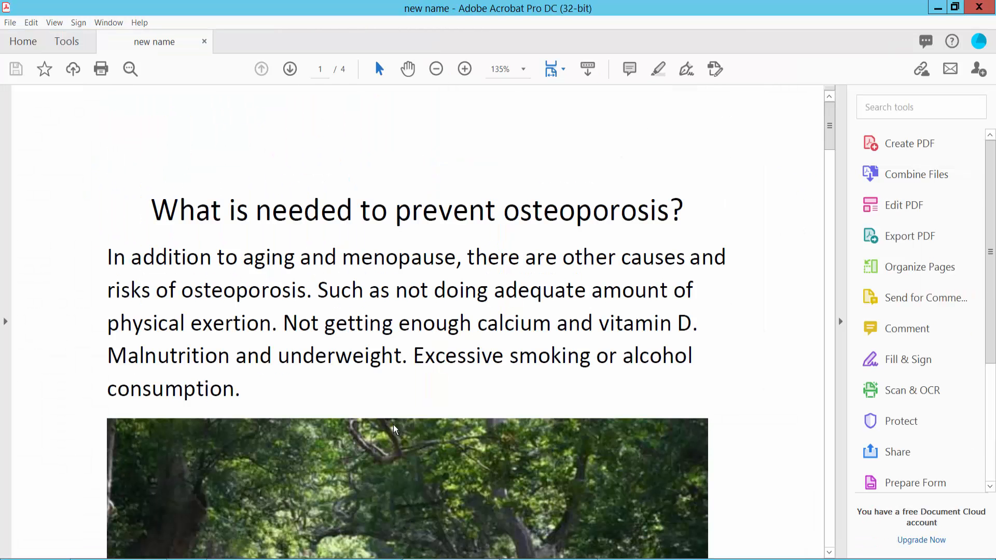
left_click(435, 68)
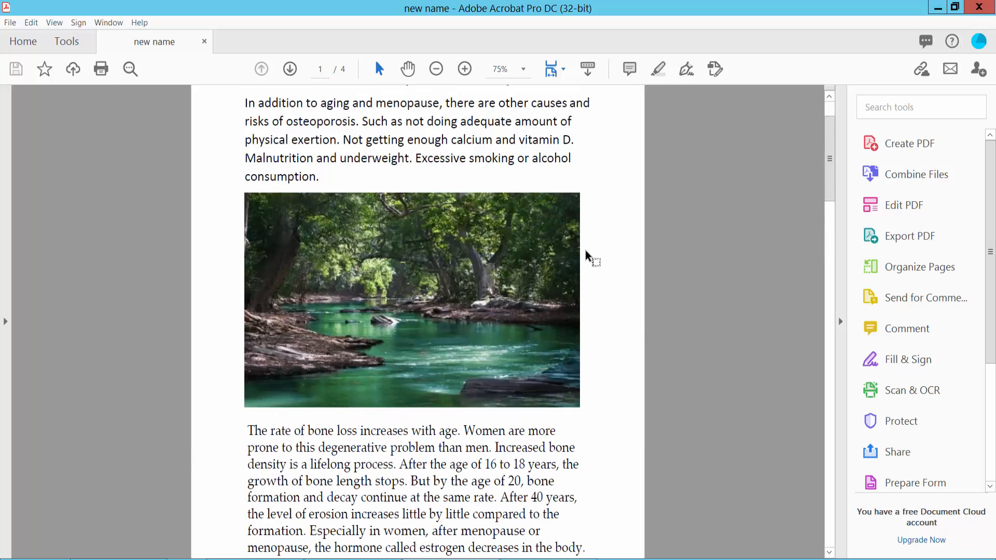
scroll("up", 3)
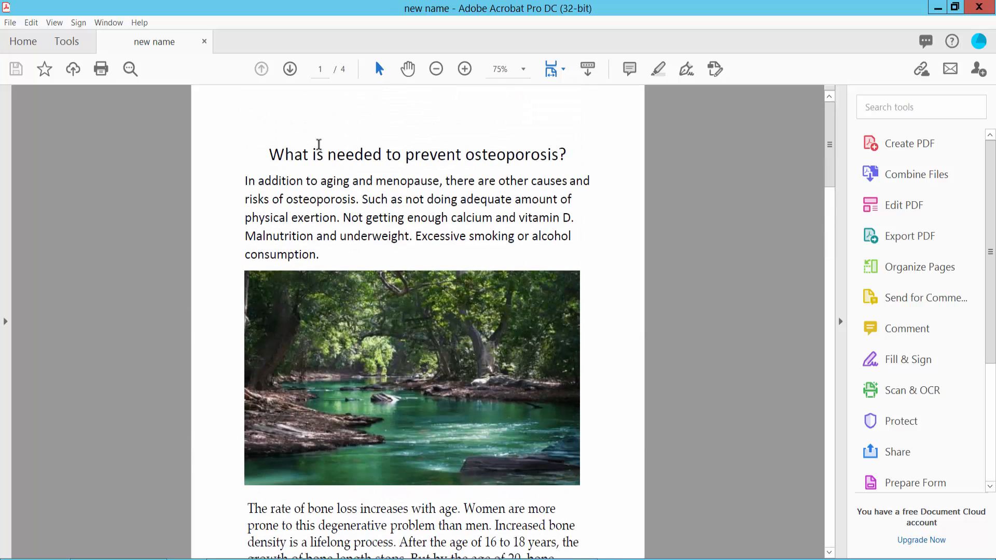
Step: Show Document Properties via File > Properties, checking Security then the Description dates
left_click(9, 22)
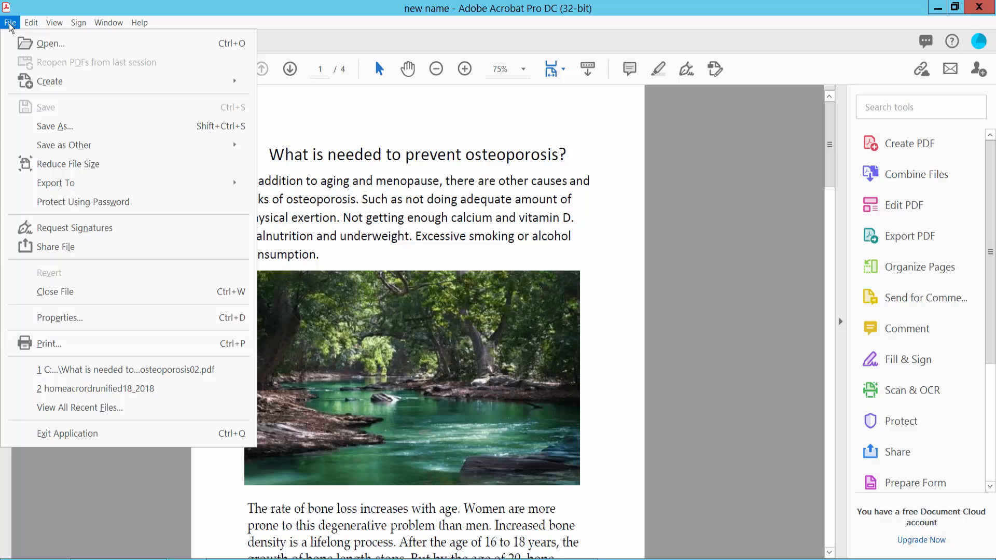
mouse_move(86, 317)
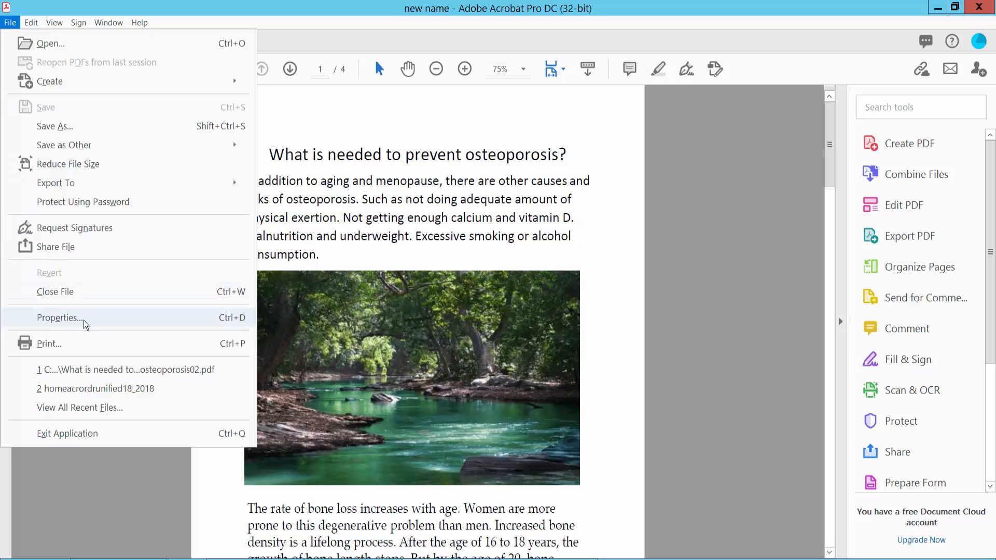
left_click(60, 318)
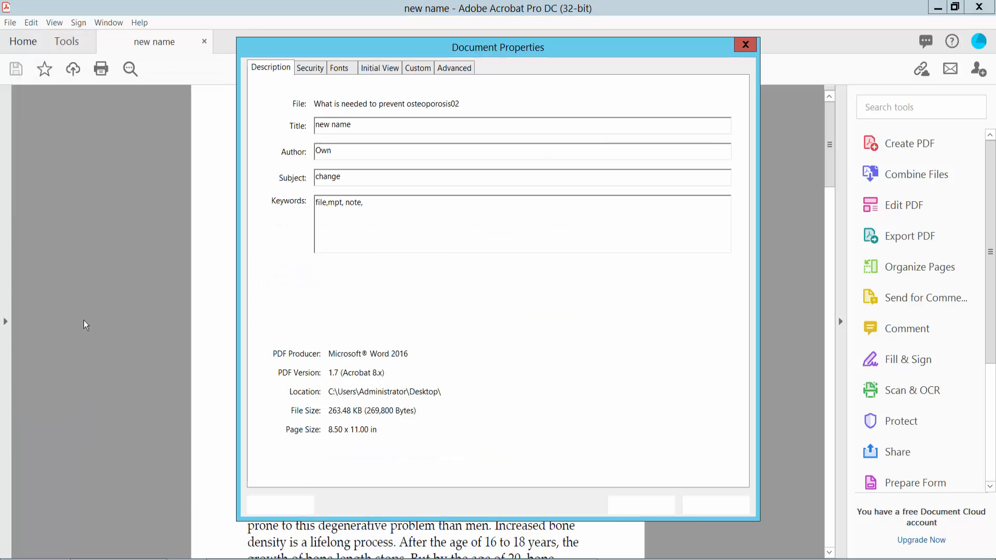
left_click(311, 67)
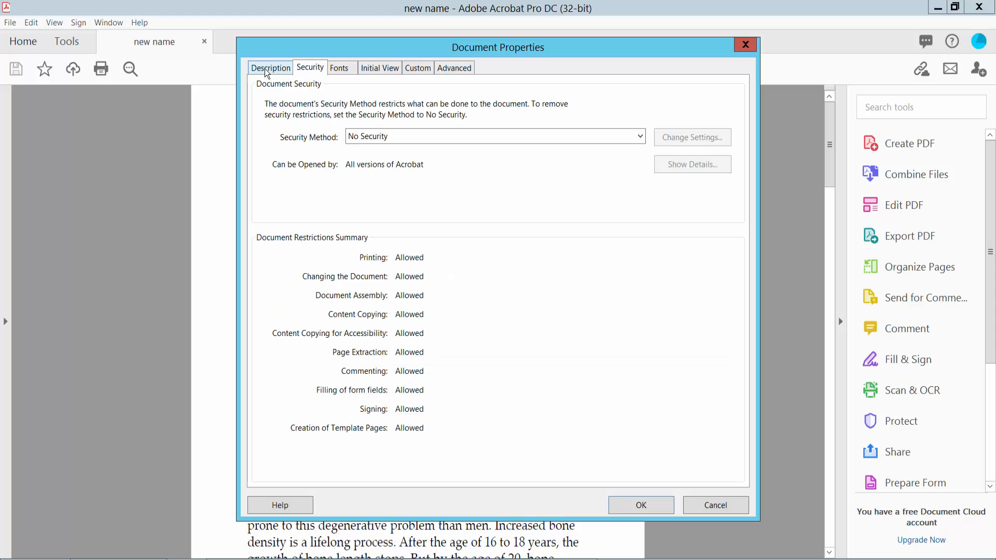
left_click(270, 67)
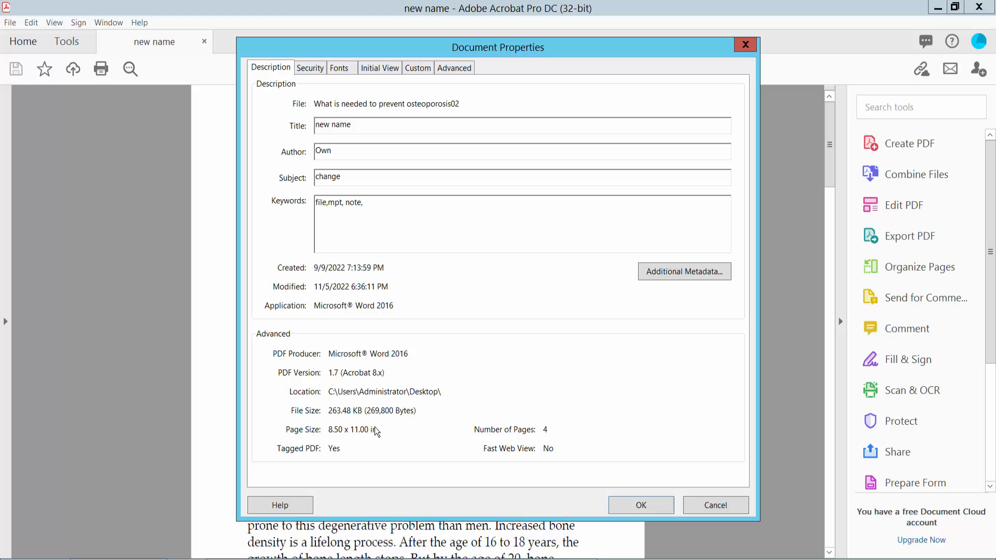
mouse_move(292, 273)
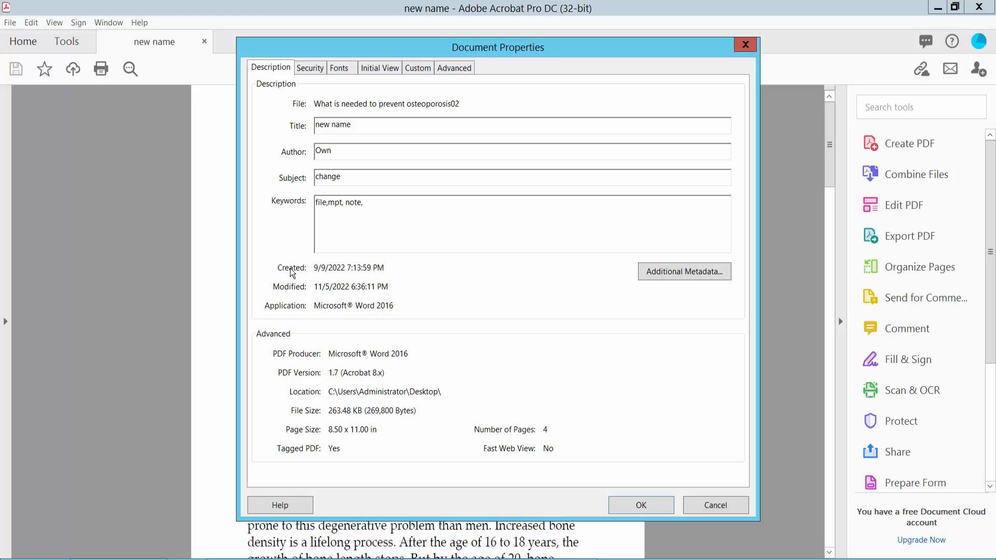
mouse_move(319, 281)
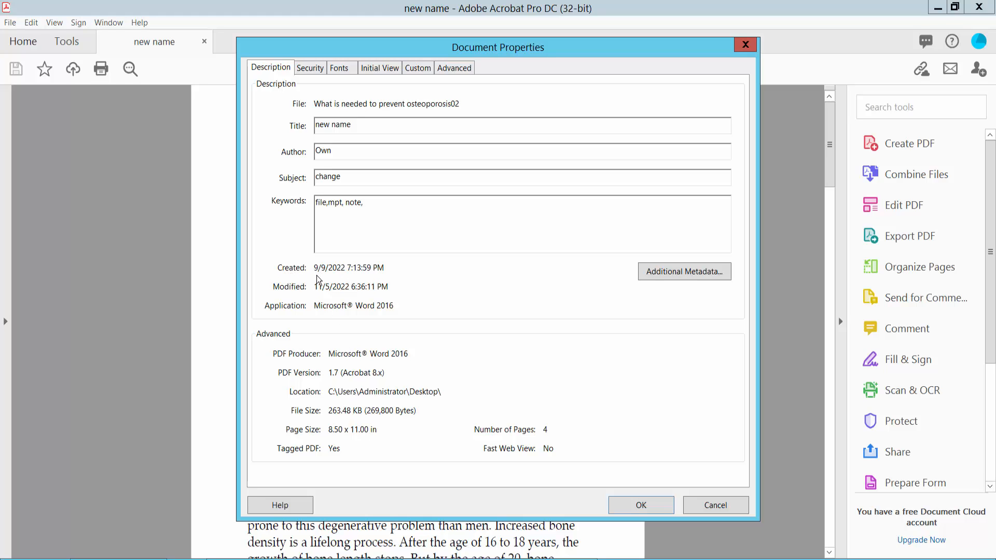
mouse_move(347, 273)
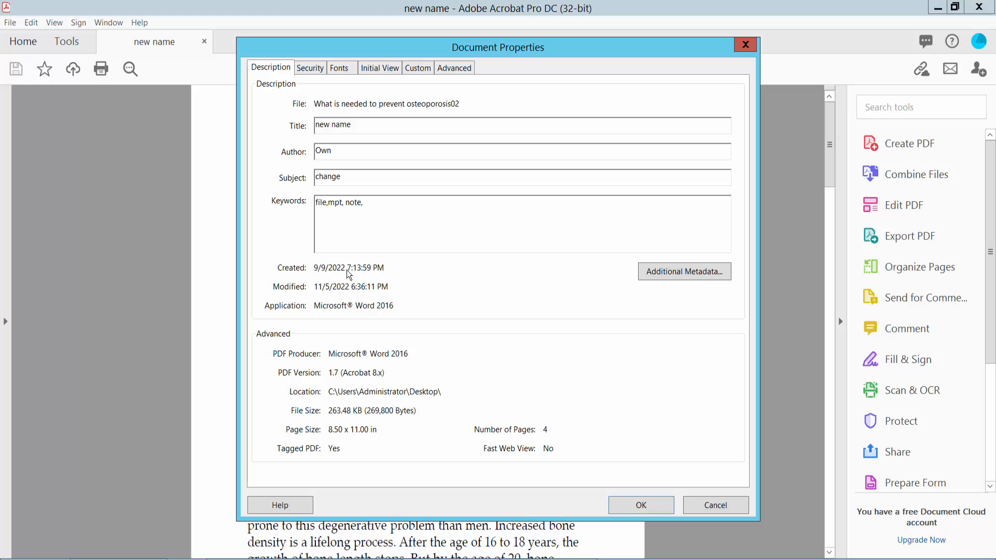
mouse_move(303, 299)
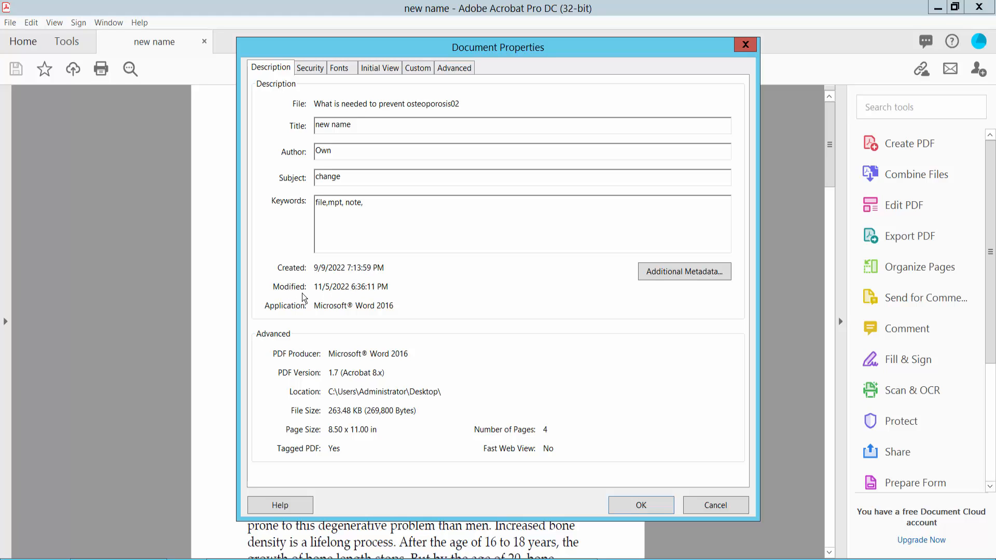
mouse_move(374, 327)
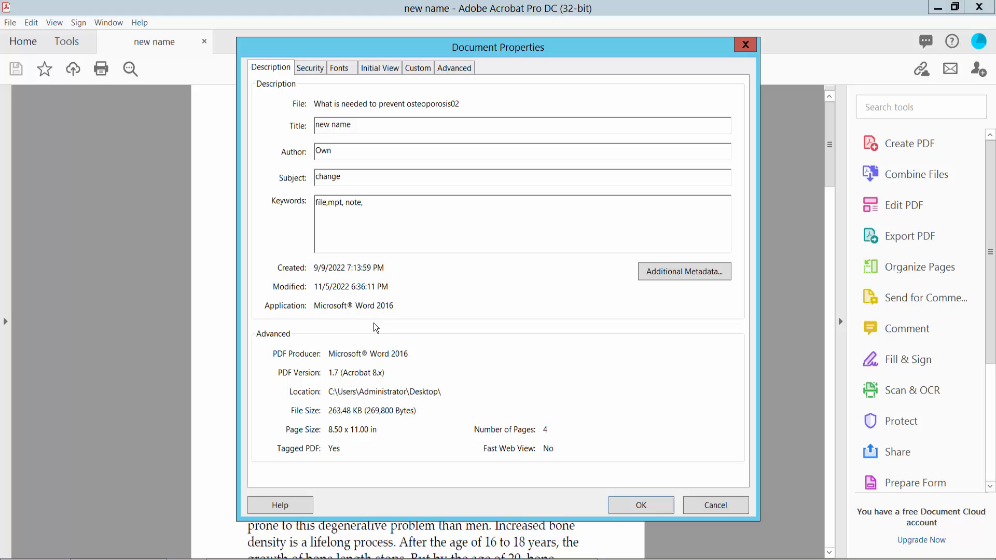
mouse_move(369, 315)
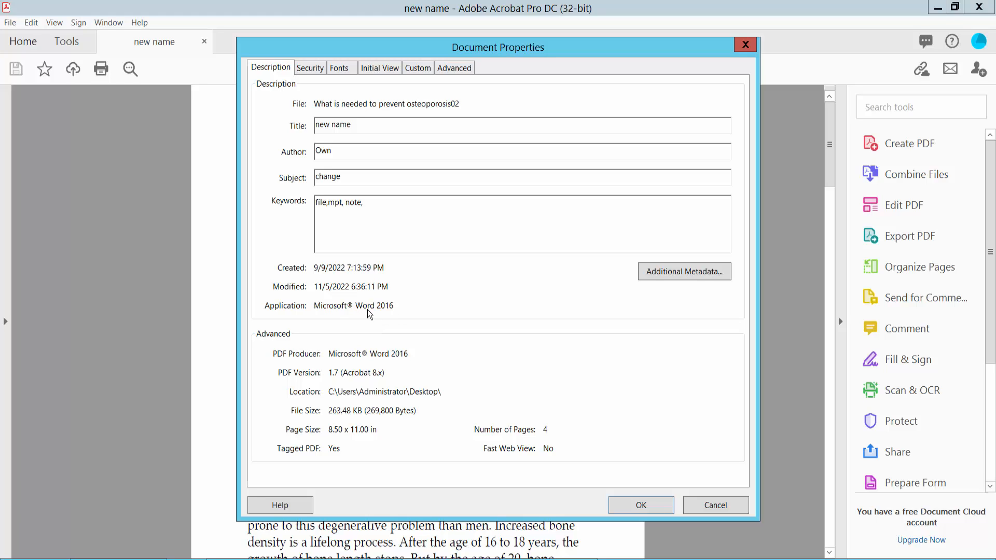
mouse_move(392, 318)
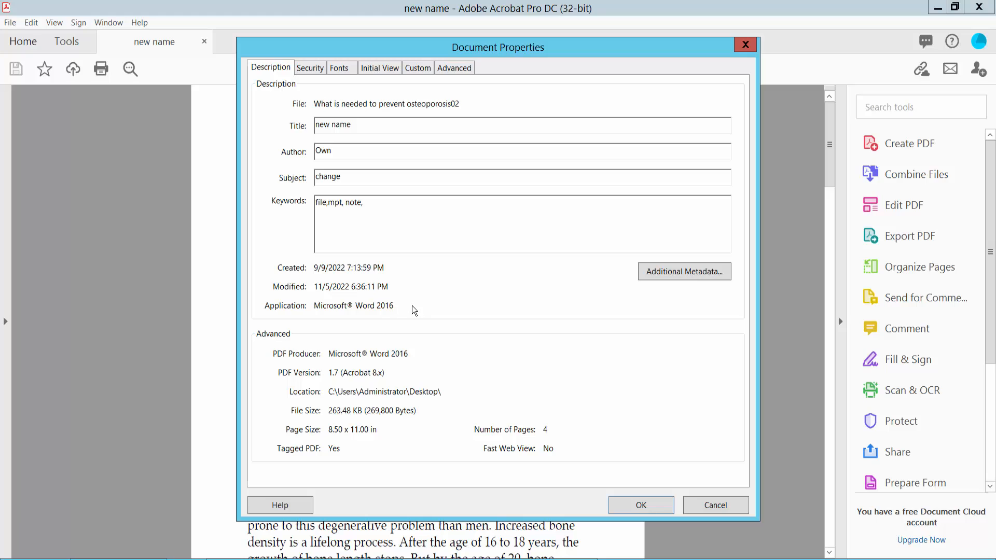
mouse_move(477, 292)
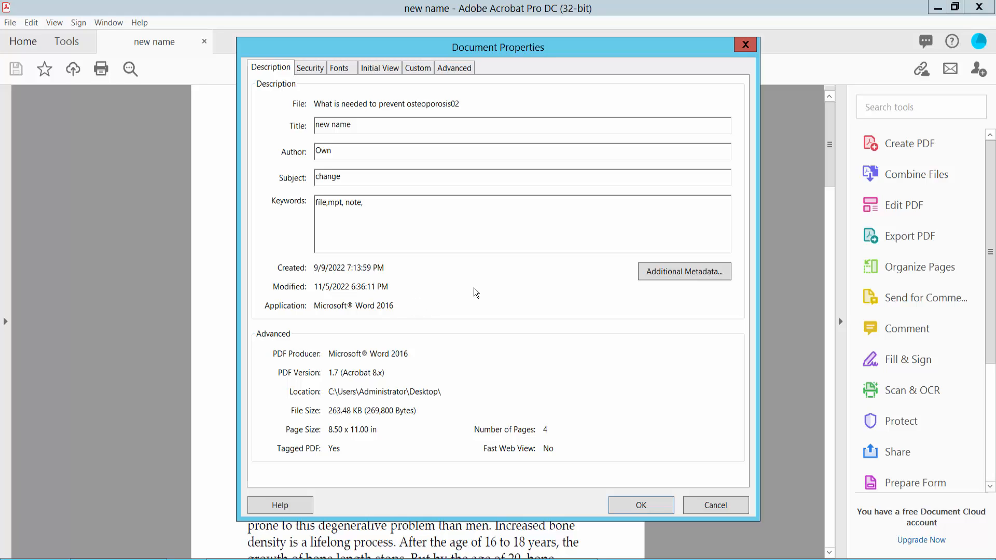
left_click(355, 124)
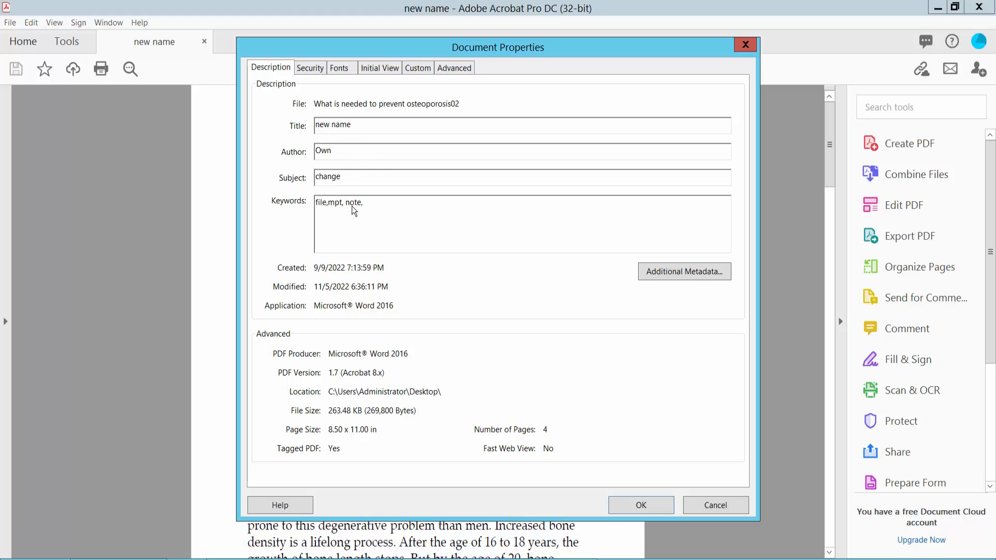
mouse_move(368, 209)
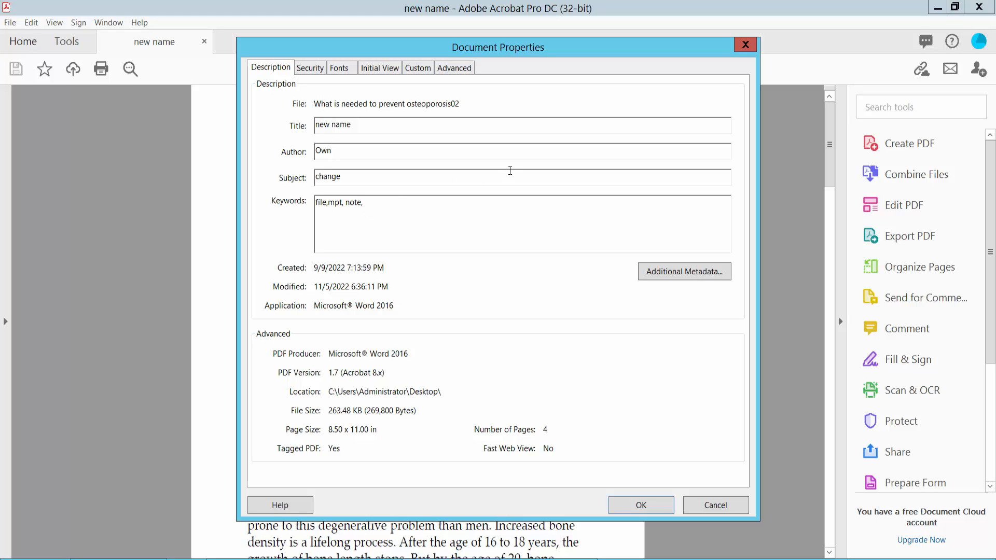
mouse_move(638, 320)
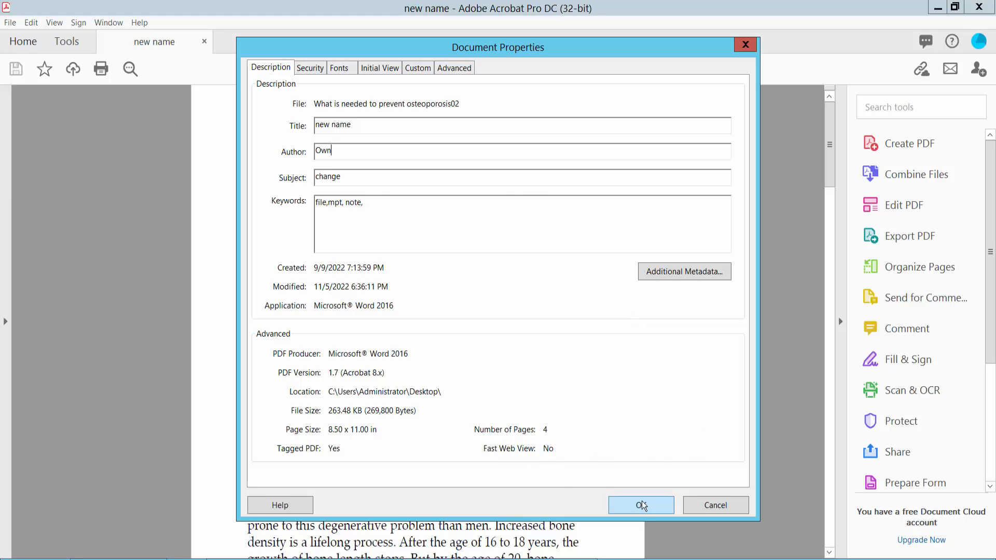
Step: Close Document Properties with OK, returning to the osteoporosis PDF
left_click(640, 505)
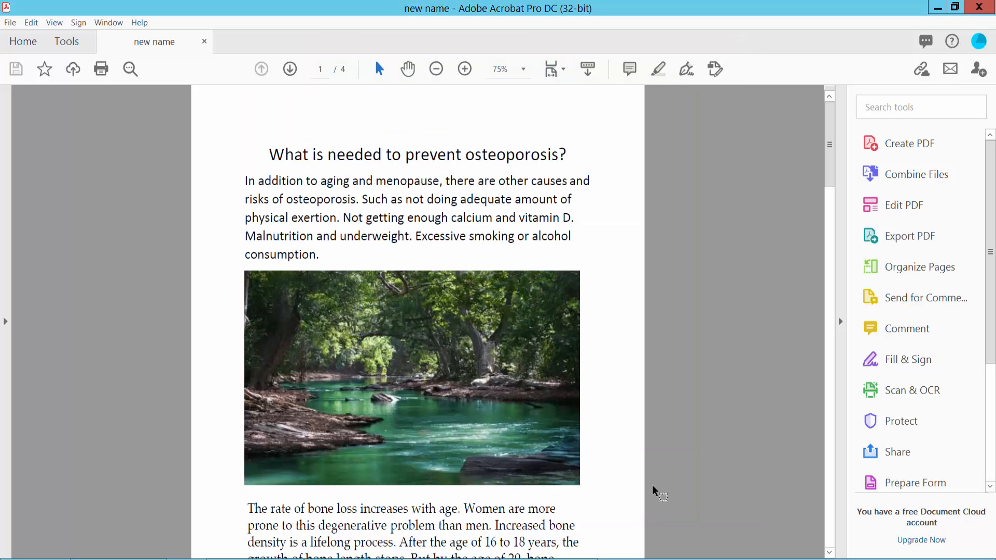
mouse_move(658, 392)
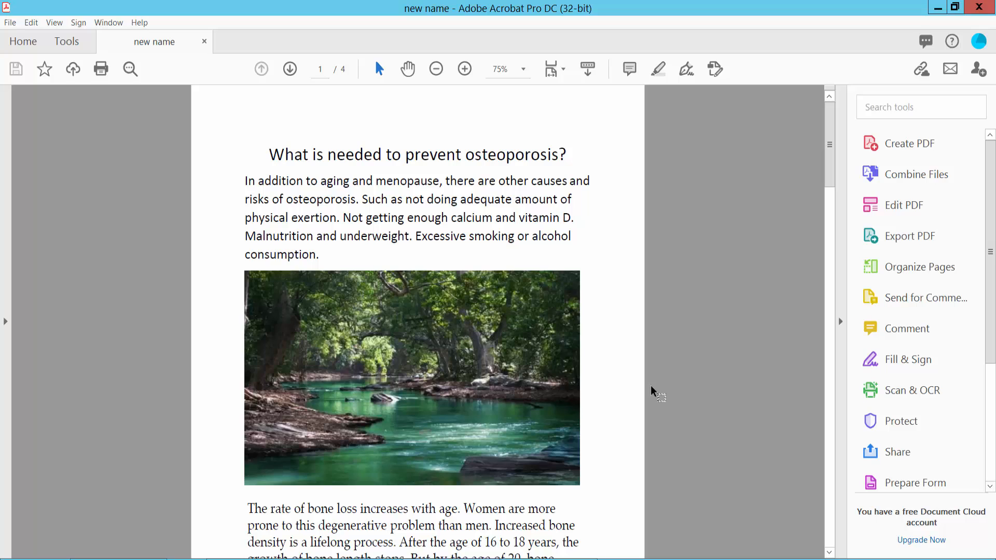